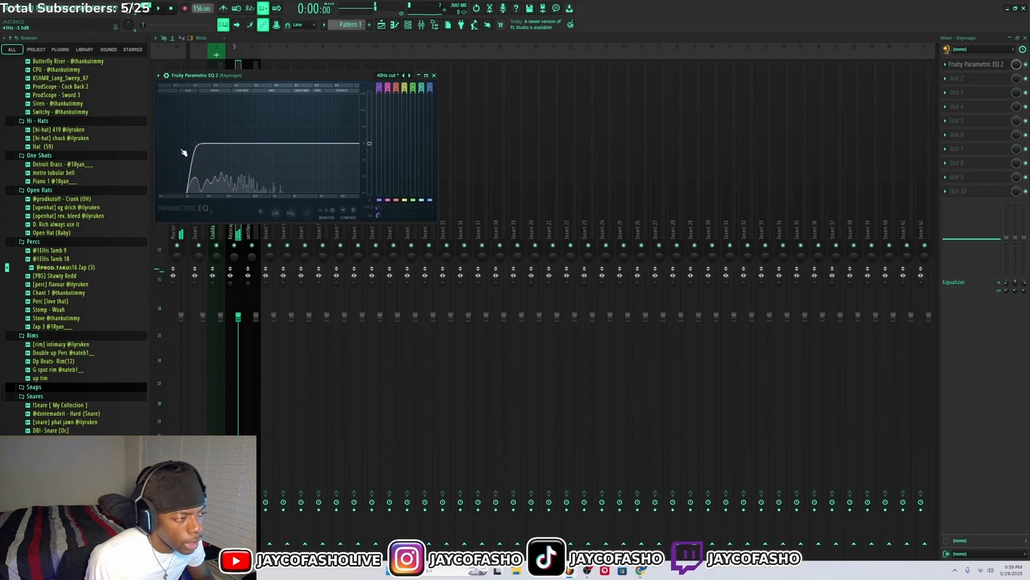
- Drag the band 1 high-pass node to trim the bass on the Keyscape EQ
{"action": "left_click_drag", "start_coordinate": [184, 152], "coordinate": [193, 143]}
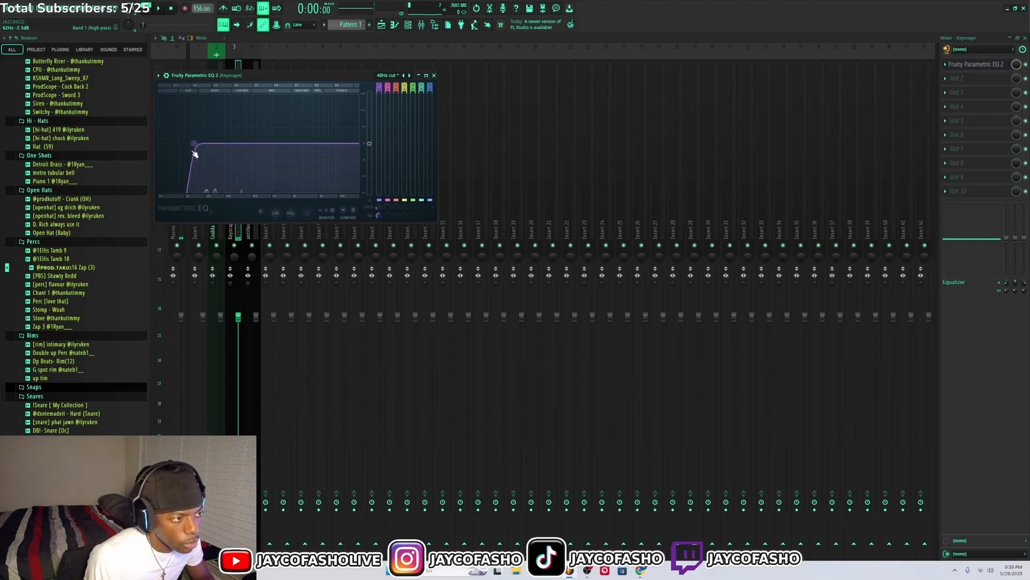
{"action": "left_click_drag", "start_coordinate": [194, 143], "coordinate": [168, 143]}
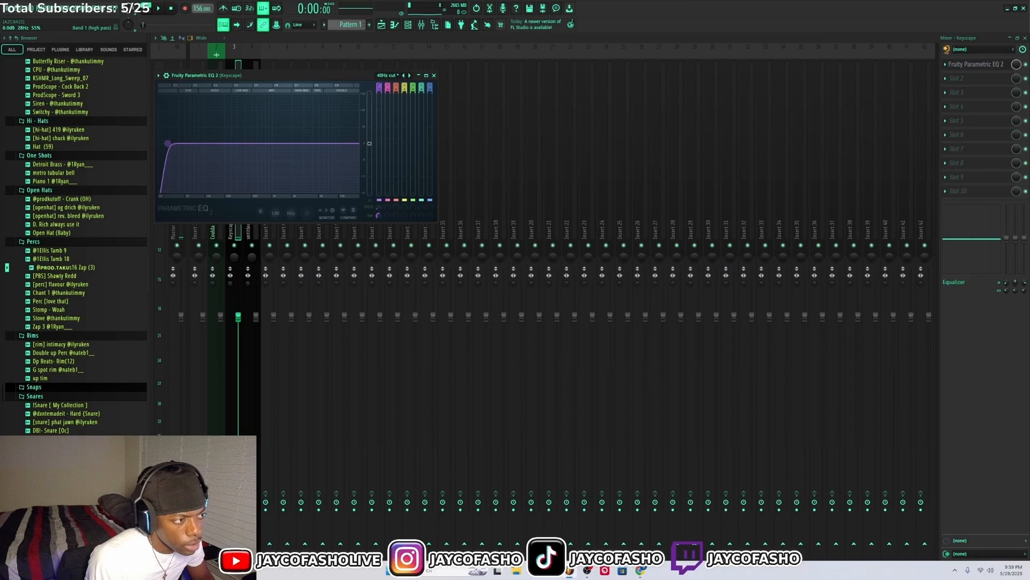
{"action": "left_click_drag", "start_coordinate": [168, 143], "coordinate": [175, 150]}
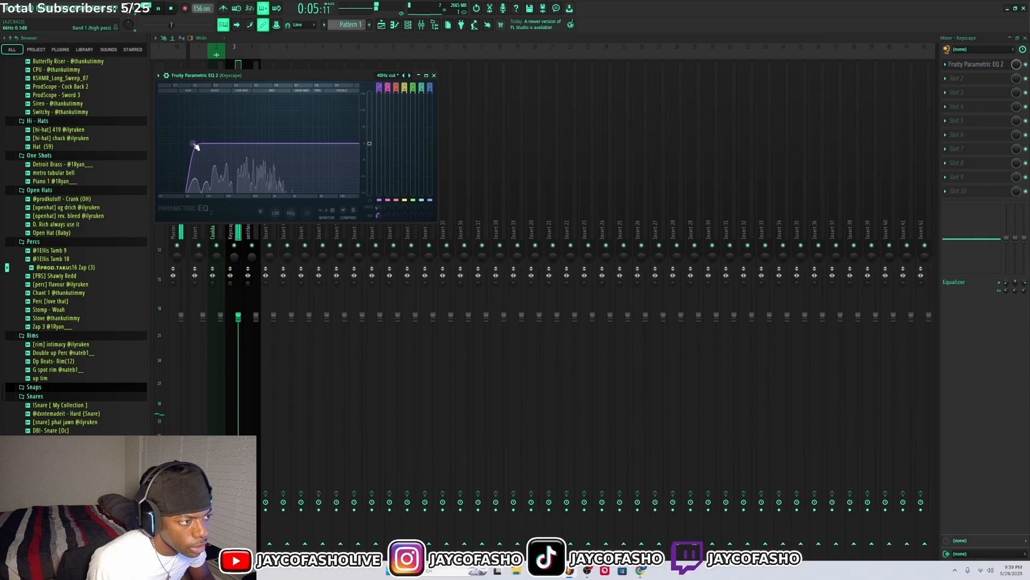
{"action": "left_click_drag", "start_coordinate": [195, 144], "coordinate": [191, 143]}
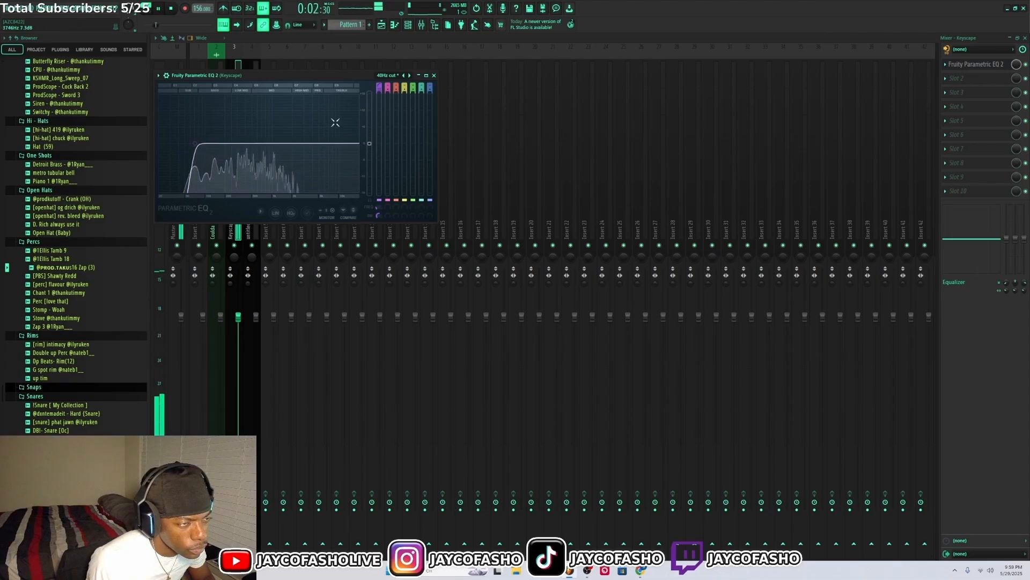
{"action": "left_click", "coordinate": [434, 75]}
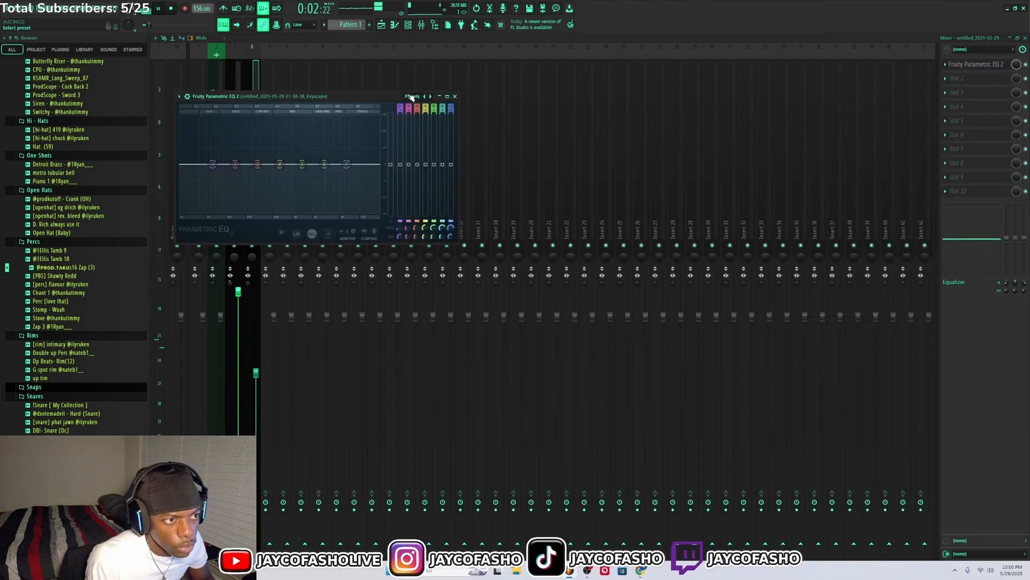
- Select the recorded Keyscape insert and show its flat Fruity Parametric EQ 2
{"action": "left_click_drag", "start_coordinate": [212, 164], "coordinate": [208, 163]}
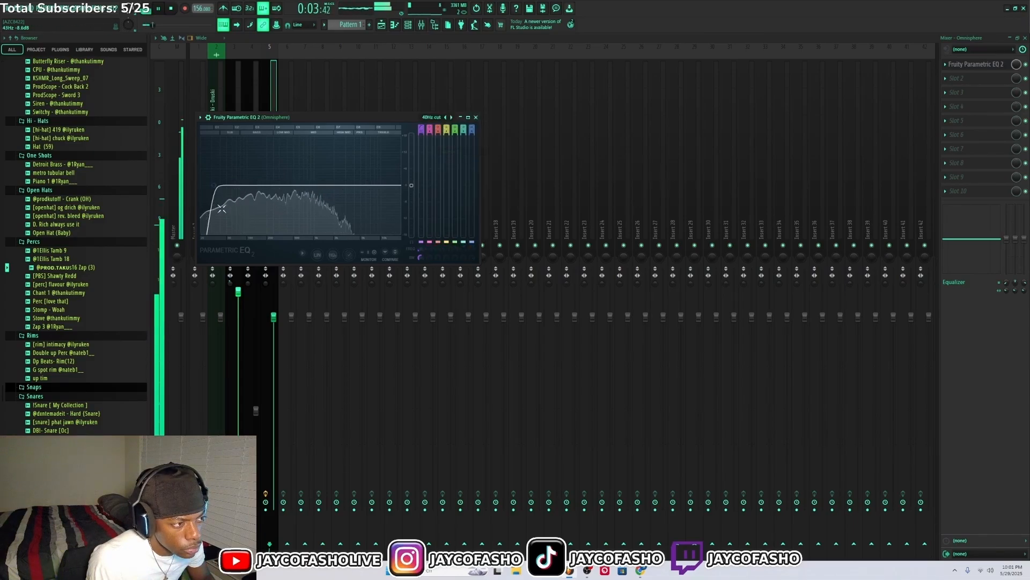
- Set the band 1 high-pass cutoff on the Omnisphere EQ and close the plugin window
{"action": "left_click_drag", "start_coordinate": [220, 210], "coordinate": [227, 191]}
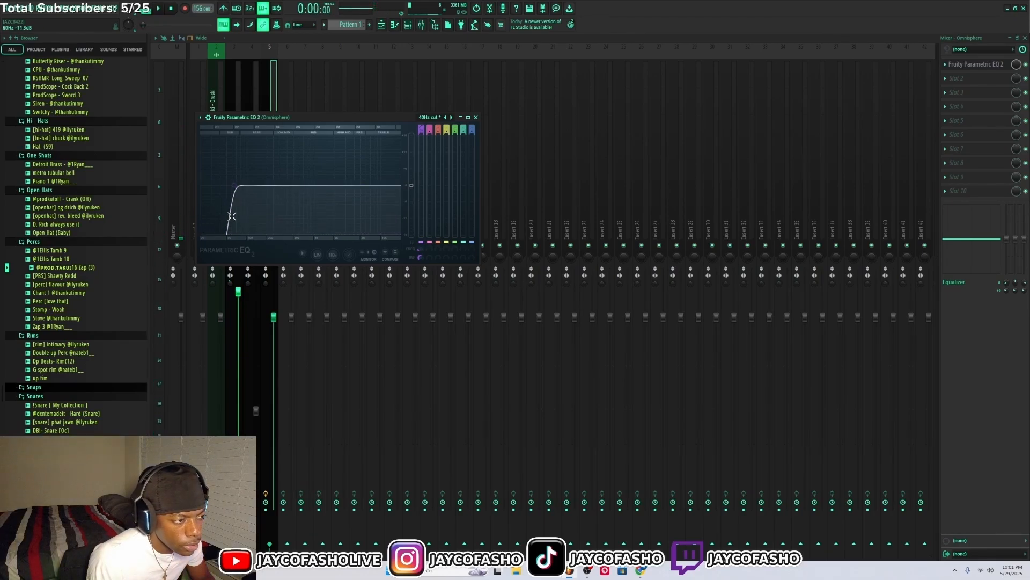
{"action": "left_click_drag", "start_coordinate": [232, 215], "coordinate": [216, 219]}
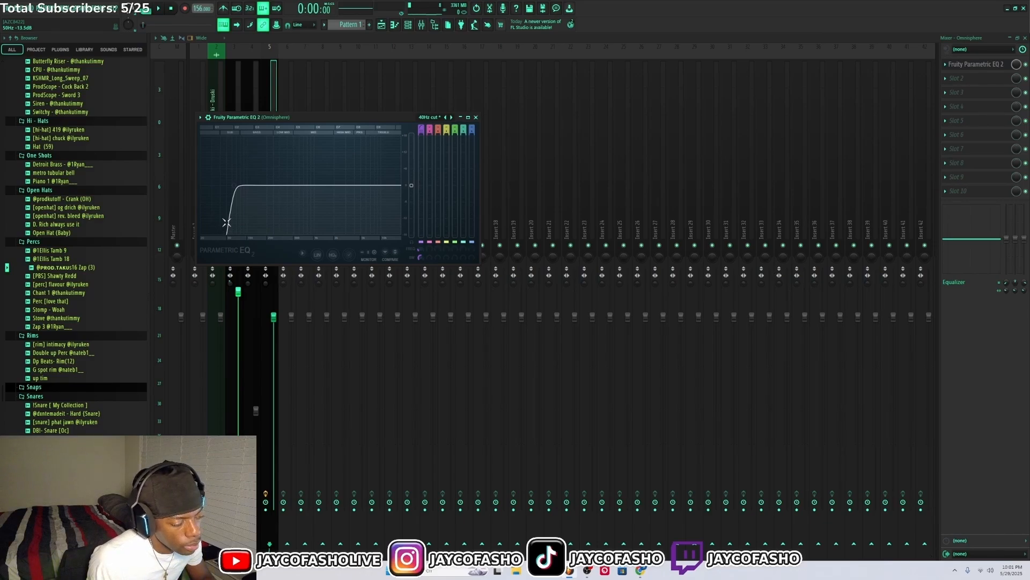
{"action": "left_click_drag", "start_coordinate": [226, 223], "coordinate": [233, 187]}
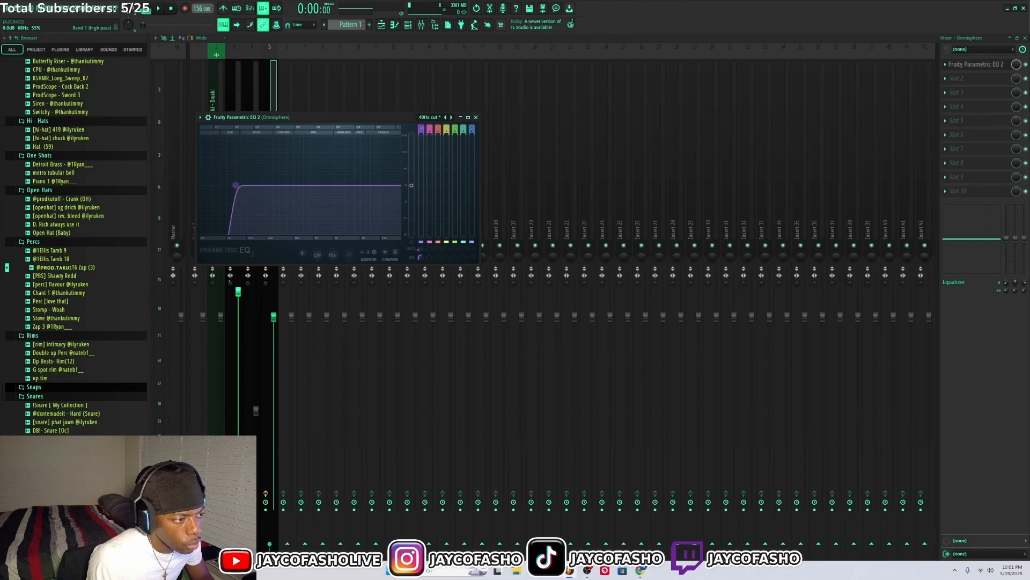
{"action": "left_click", "coordinate": [176, 7]}
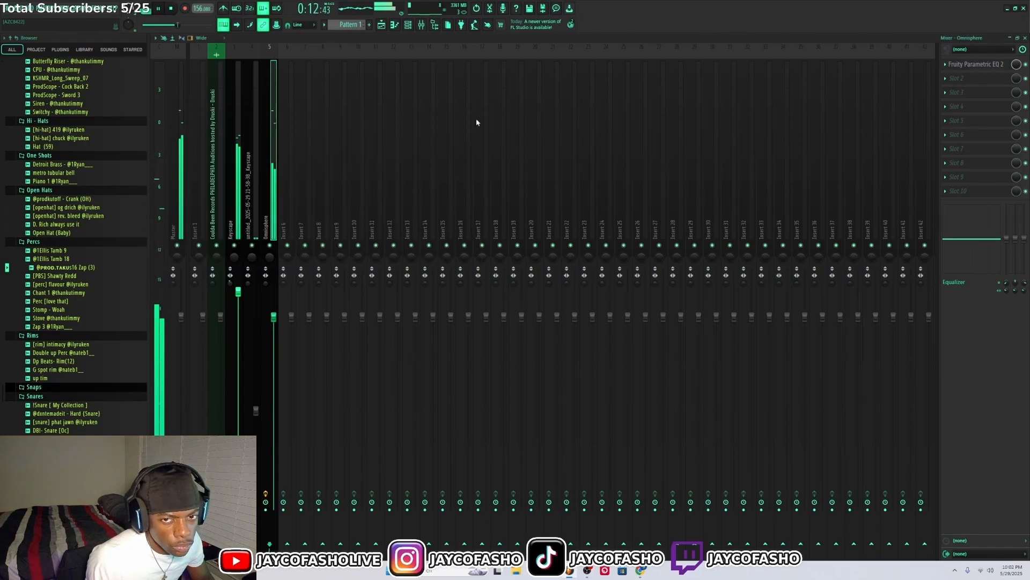
- Load ShaperBox 3 Pan on Omnisphere and blend its mix to about 53% over 4 bars
{"action": "left_click", "coordinate": [979, 79]}
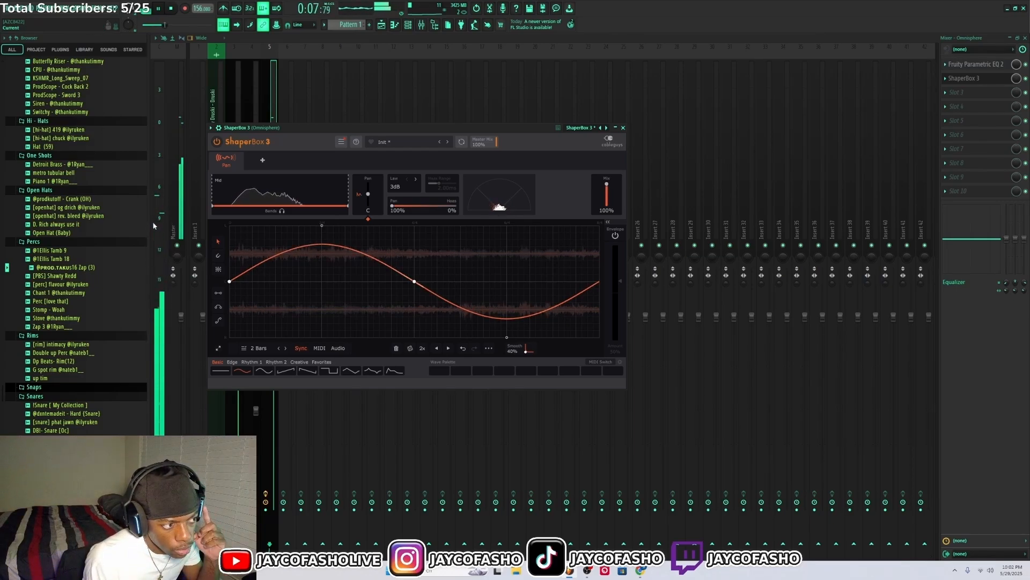
{"action": "mouse_move", "coordinate": [303, 264]}
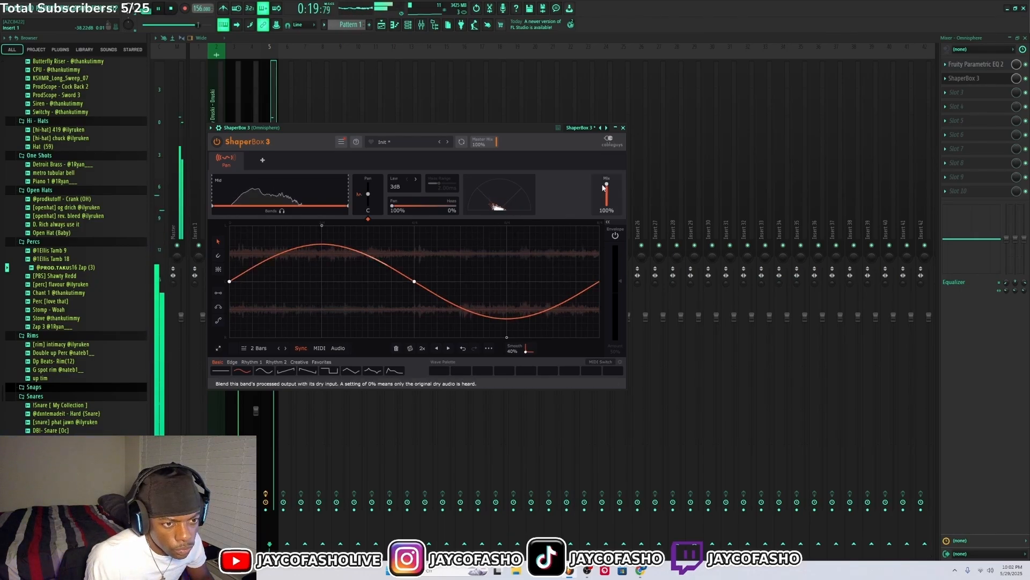
{"action": "left_click_drag", "start_coordinate": [606, 187], "coordinate": [605, 204]}
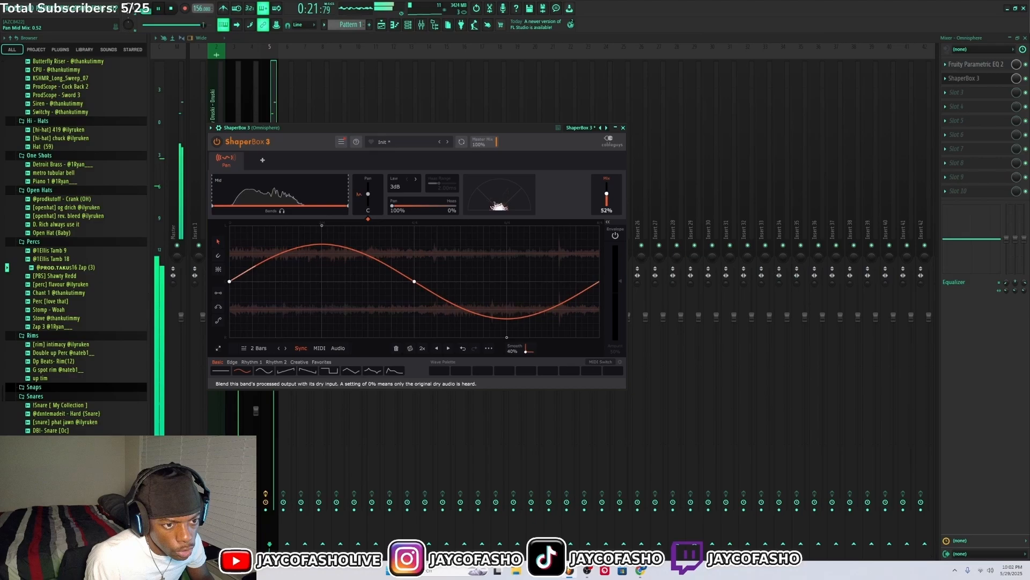
{"action": "left_click_drag", "start_coordinate": [605, 194], "coordinate": [606, 203]}
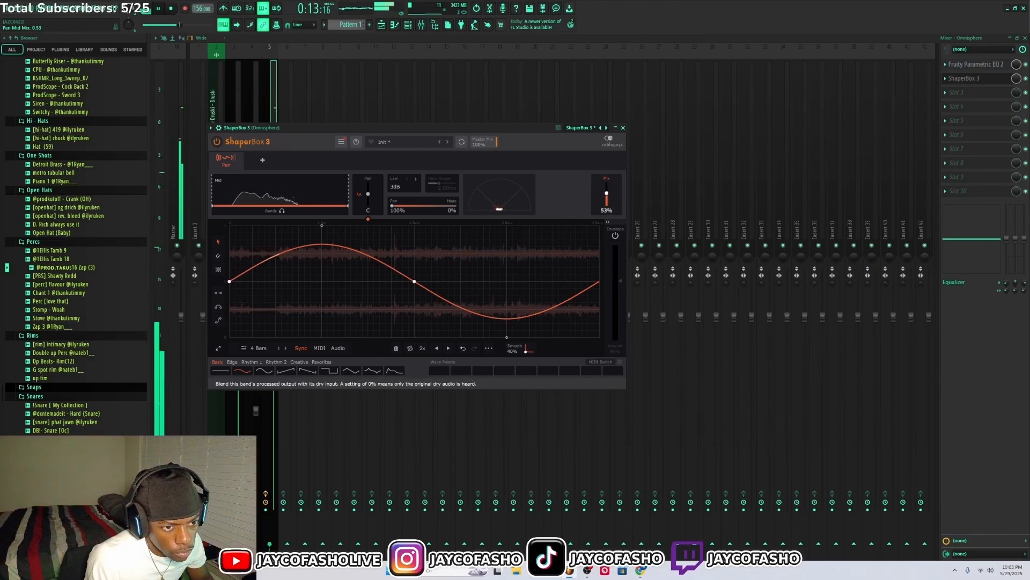
{"action": "left_click_drag", "start_coordinate": [606, 191], "coordinate": [605, 180]}
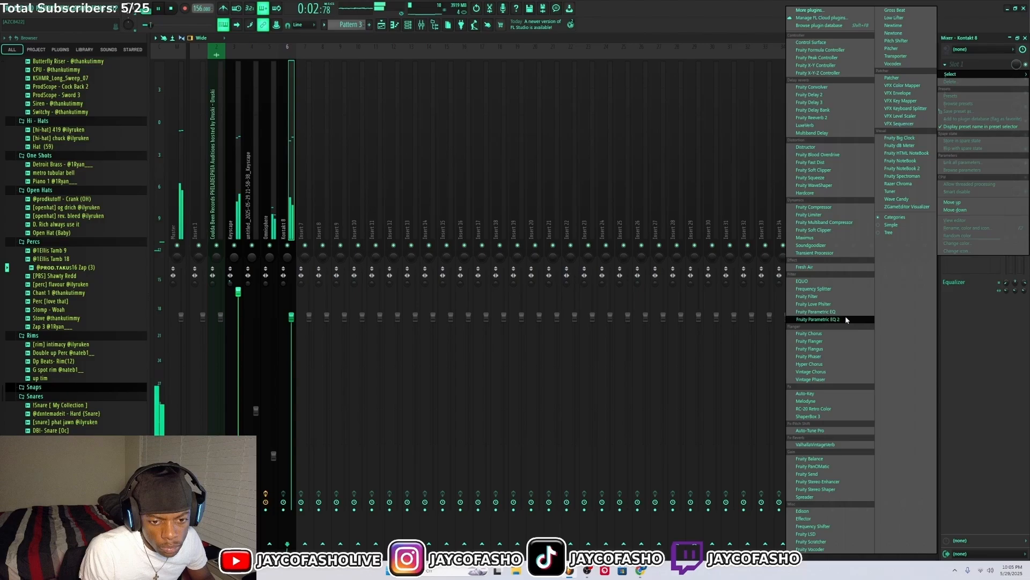
- Load a parametric EQ then ValhallaVintageVerb into the Kontakt 8 #2 FX slots
{"action": "left_click", "coordinate": [816, 318]}
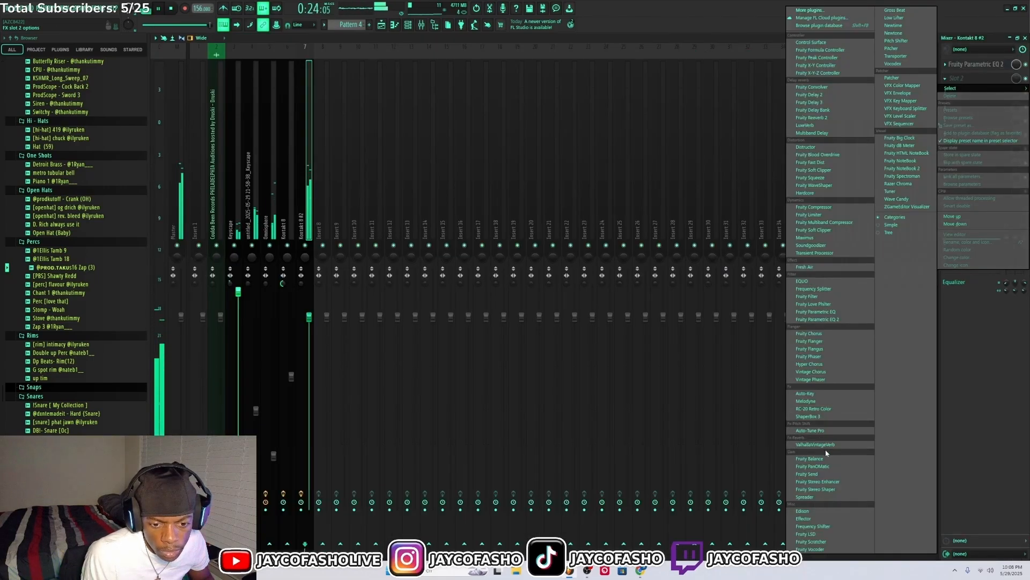
{"action": "left_click", "coordinate": [809, 443]}
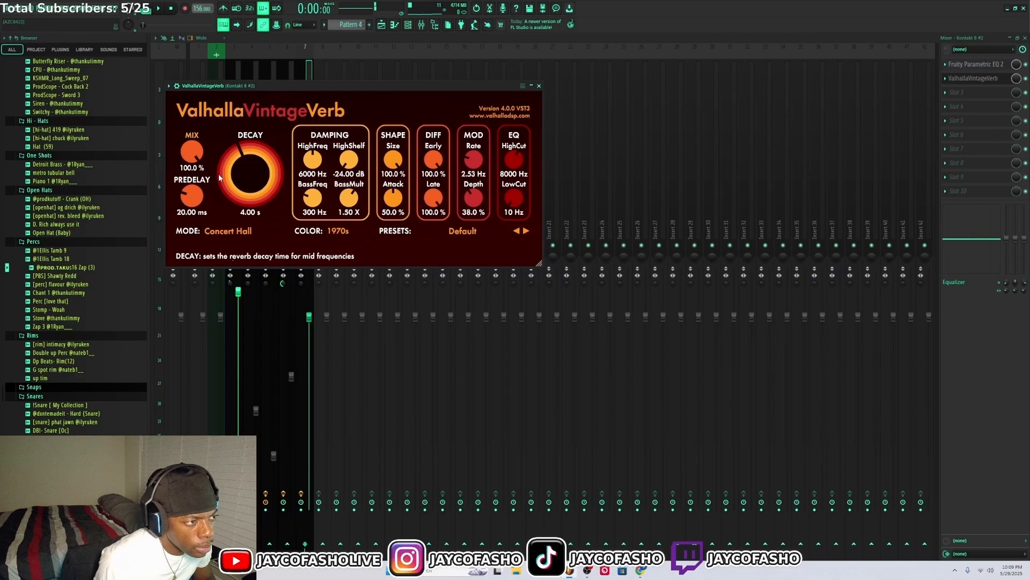
- Bring the VintageVerb MIX knob down from 100% to about 19.6%
{"action": "left_click_drag", "start_coordinate": [191, 152], "coordinate": [191, 171]}
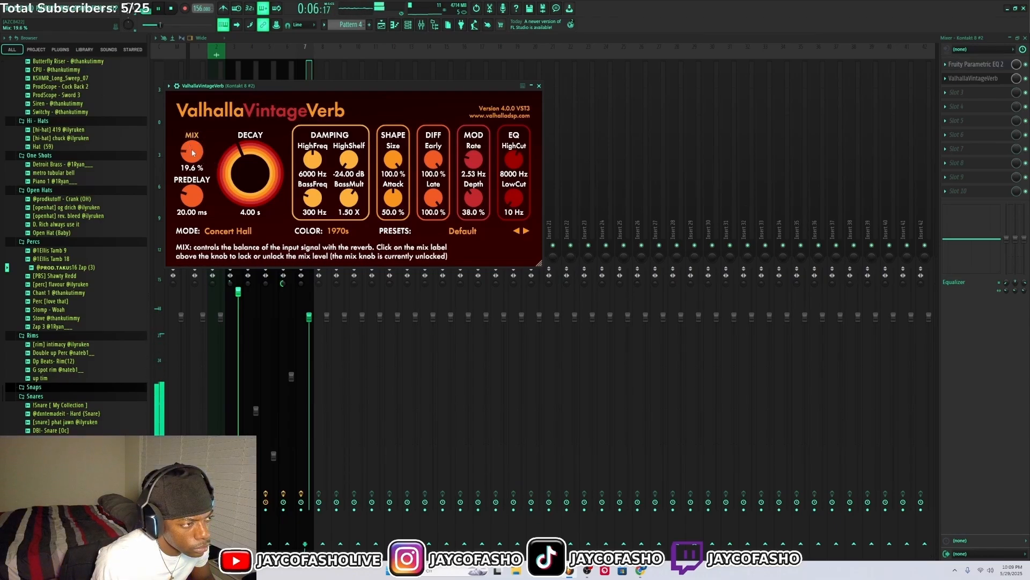
{"action": "left_click", "coordinate": [537, 86]}
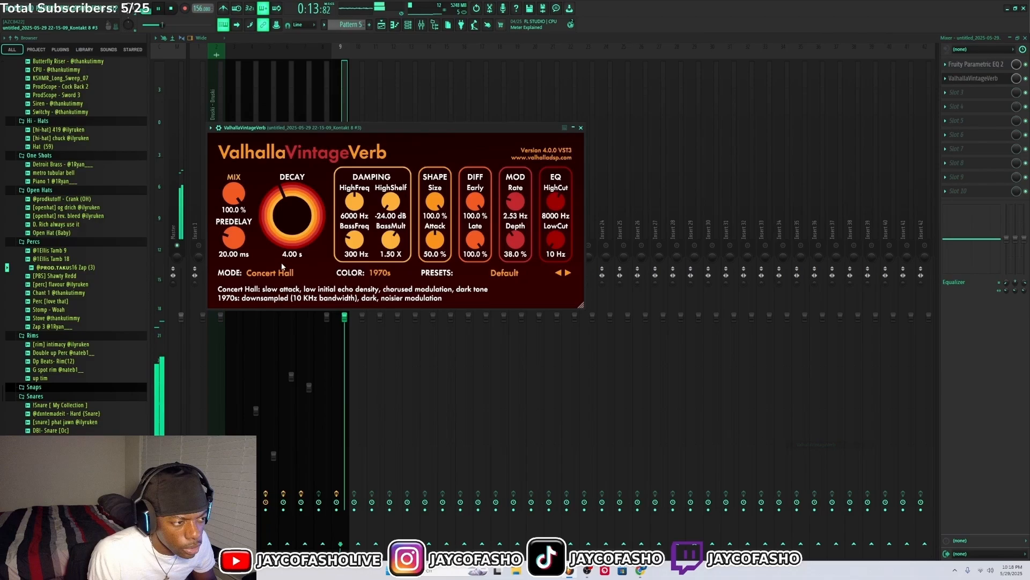
- Set the Kontakt 8 #3 VintageVerb to 77.6% mix and 4.36 s decay
{"action": "left_click_drag", "start_coordinate": [233, 194], "coordinate": [233, 211]}
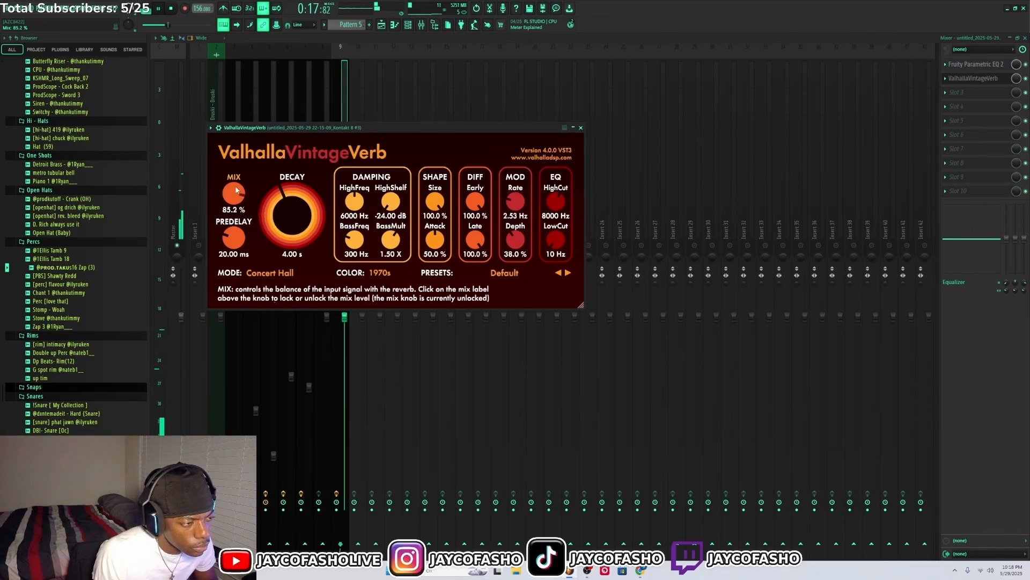
{"action": "left_click_drag", "start_coordinate": [234, 194], "coordinate": [234, 197]}
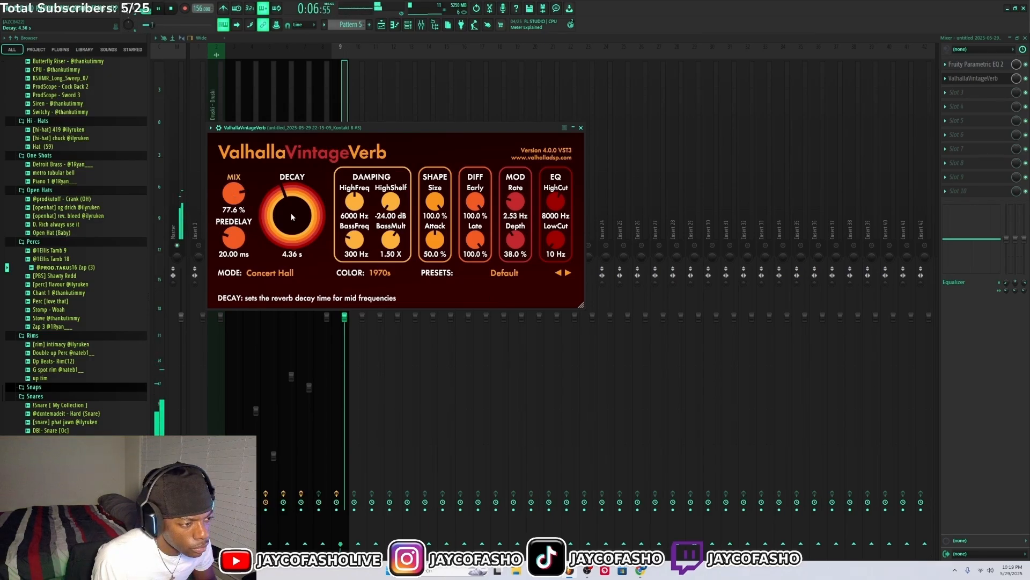
{"action": "left_click_drag", "start_coordinate": [292, 213], "coordinate": [292, 204]}
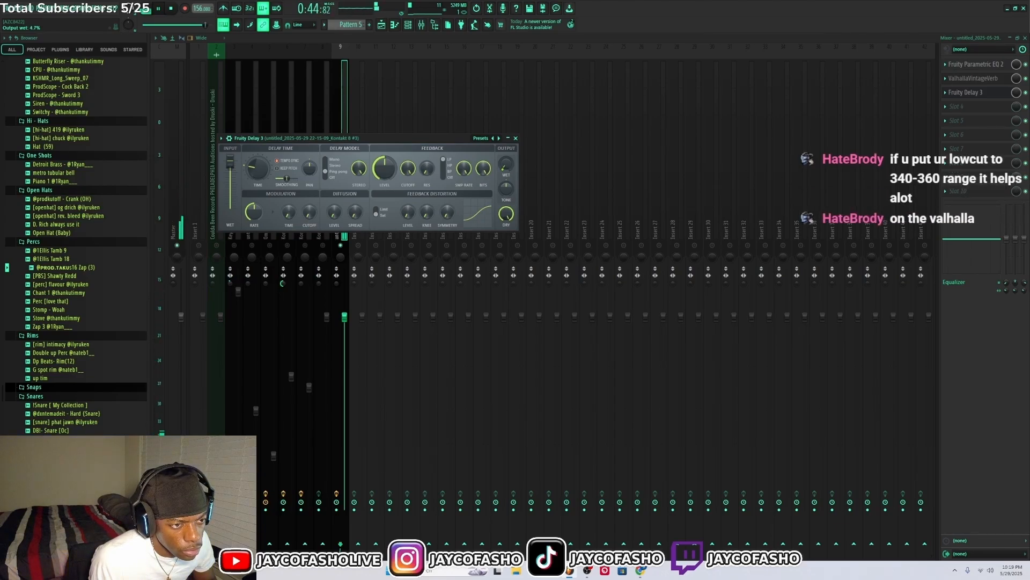
- Load Fruity Delay 3 into the third FX slot after the reverb
{"action": "left_click", "coordinate": [515, 138]}
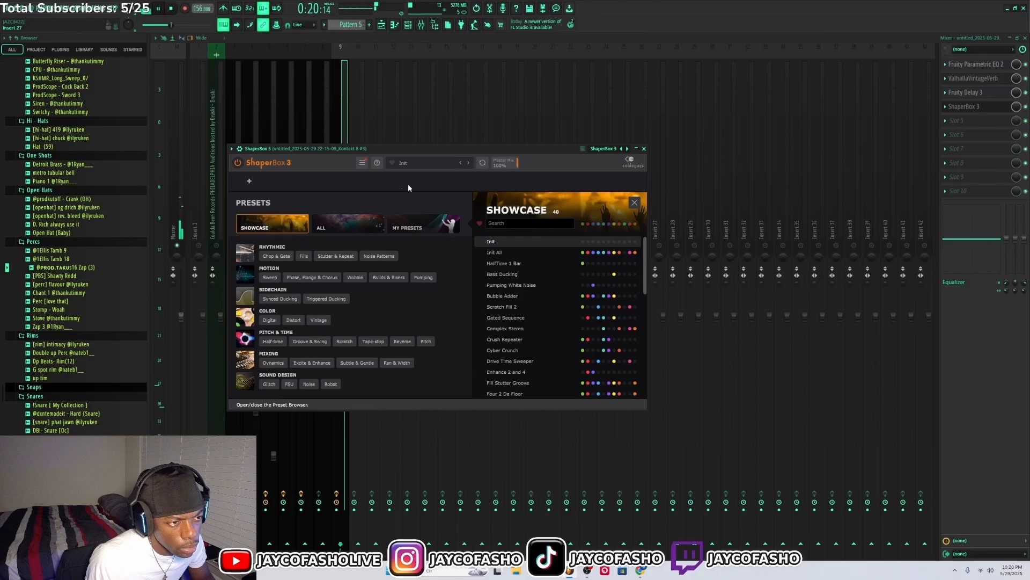
- Load the HalfTime 2 Bars preset in ShaperBox 3 and adjust its blend
{"action": "left_click", "coordinate": [272, 341]}
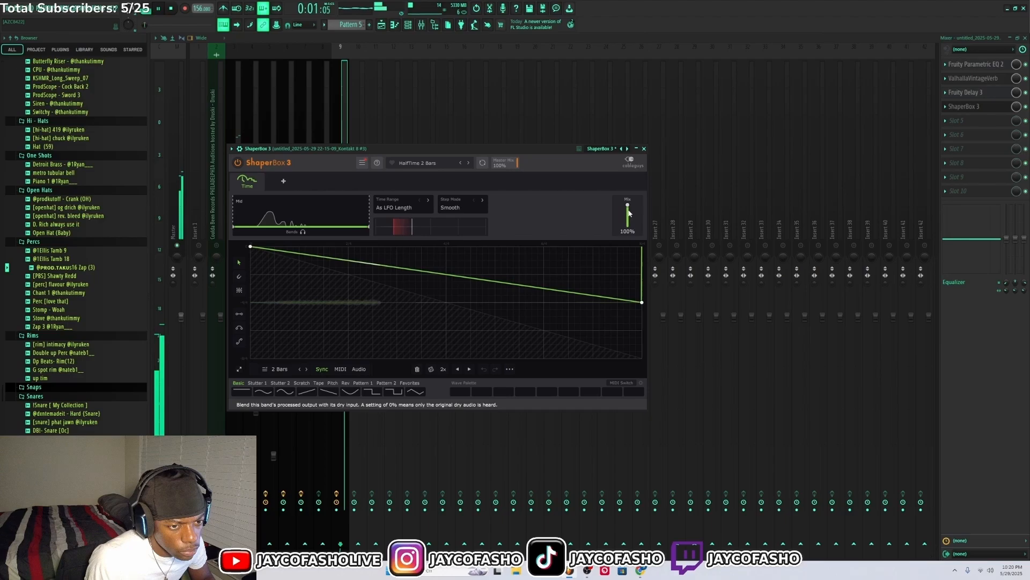
{"action": "left_click_drag", "start_coordinate": [627, 207], "coordinate": [627, 217]}
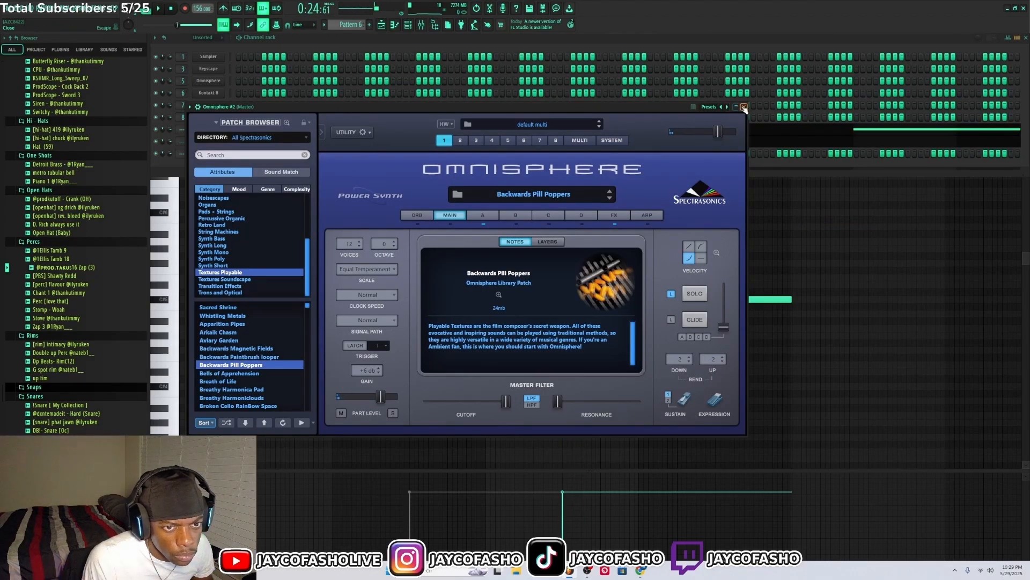
- Close the Omnisphere window showing the Backwards Pill Poppers patch
{"action": "left_click", "coordinate": [743, 107]}
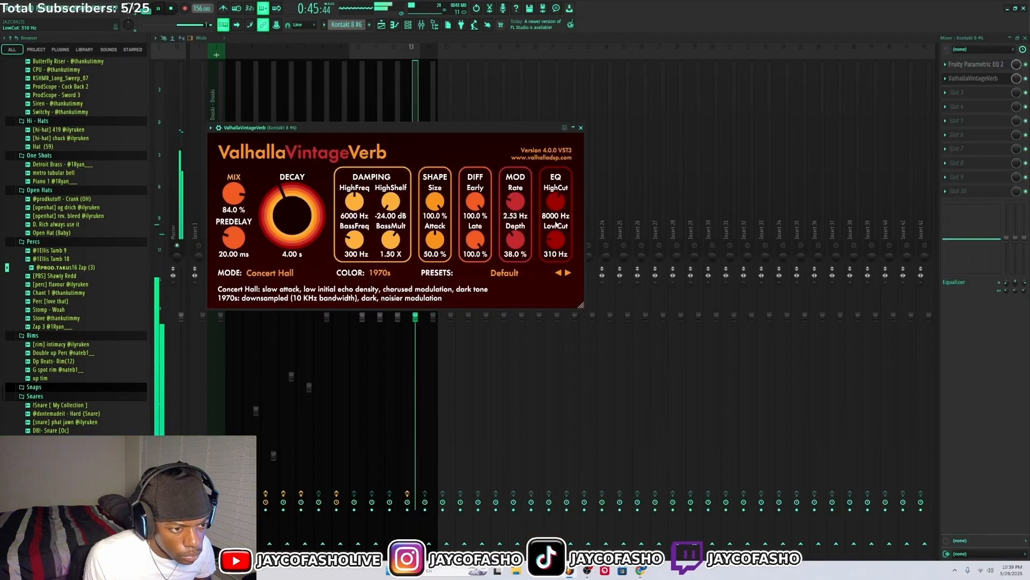
- Load a Fruity Parametric EQ 2 into slot 1 of the Omnisphere #2 mixer track
{"action": "left_click", "coordinate": [580, 126]}
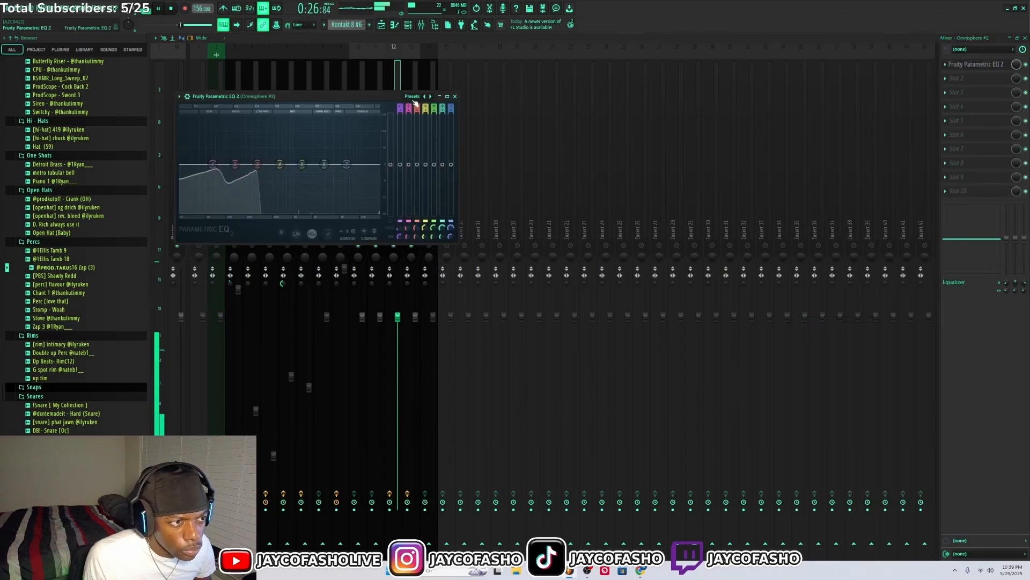
- Apply an EQ preset on the Omnisphere track, then add a Parametric EQ 2 with the 40Hz cut preset on the Kontakt track
{"action": "left_click", "coordinate": [412, 96]}
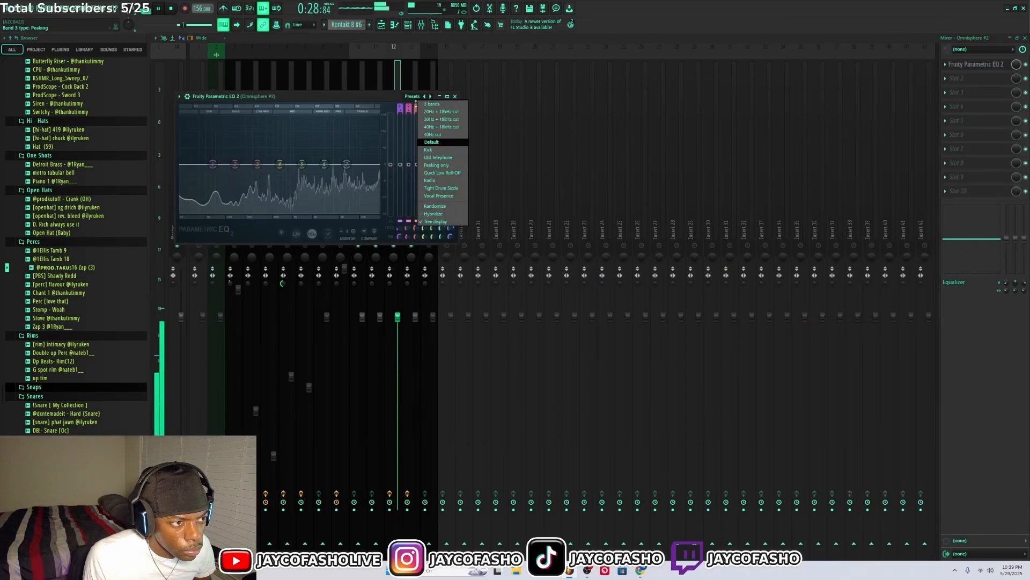
{"action": "left_click", "coordinate": [432, 134]}
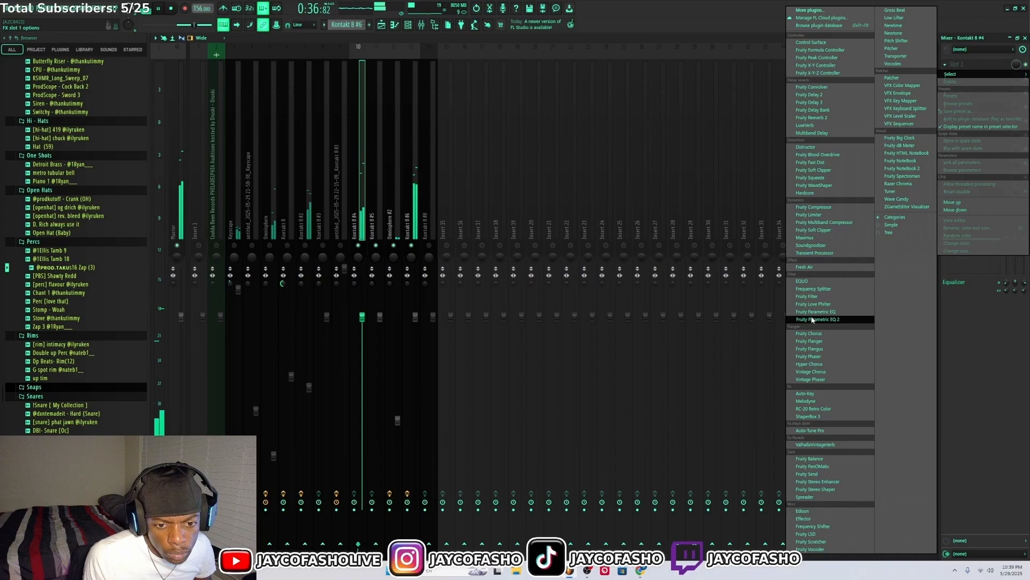
{"action": "left_click", "coordinate": [815, 318]}
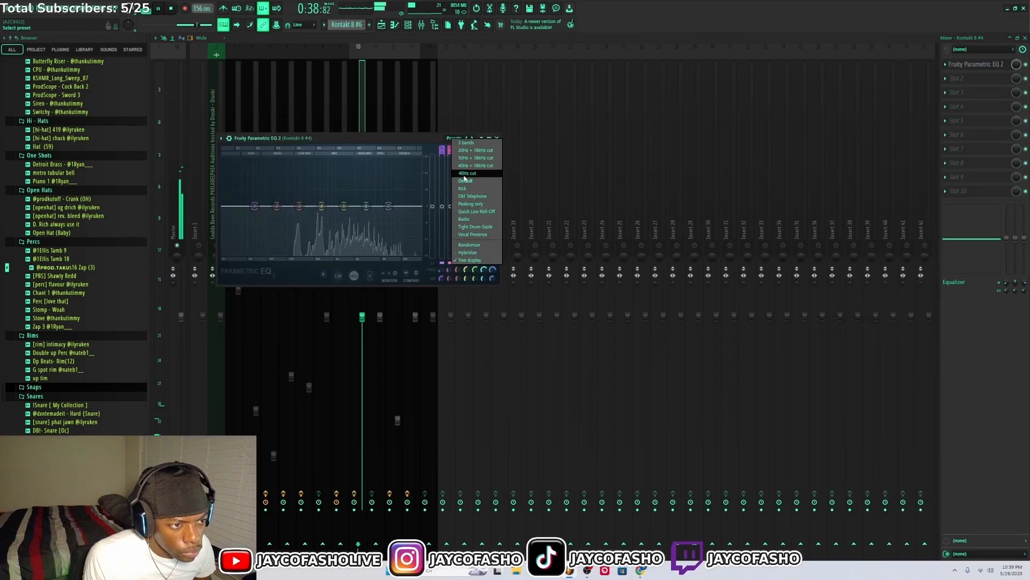
{"action": "left_click", "coordinate": [467, 165]}
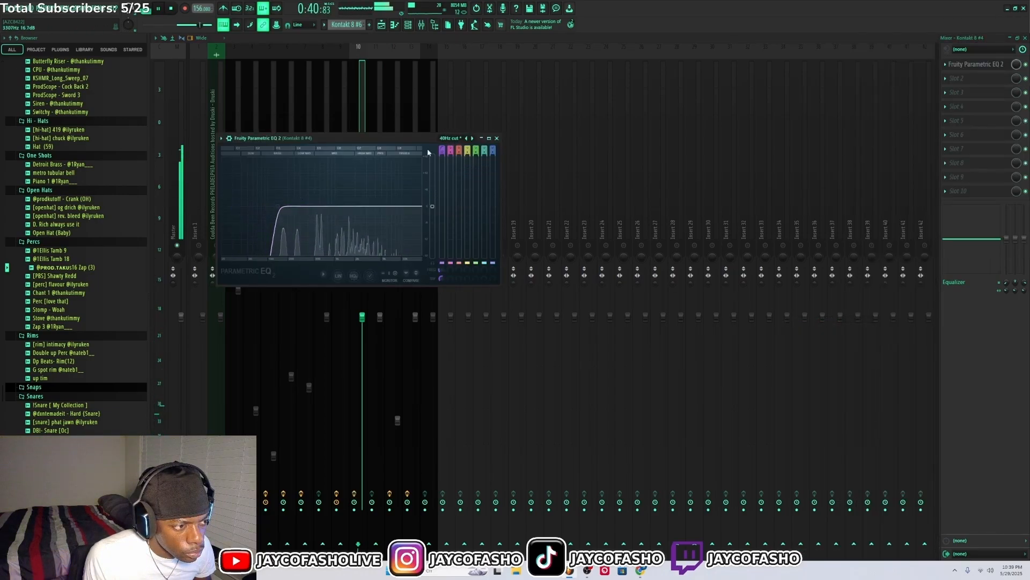
{"action": "left_click", "coordinate": [496, 138]}
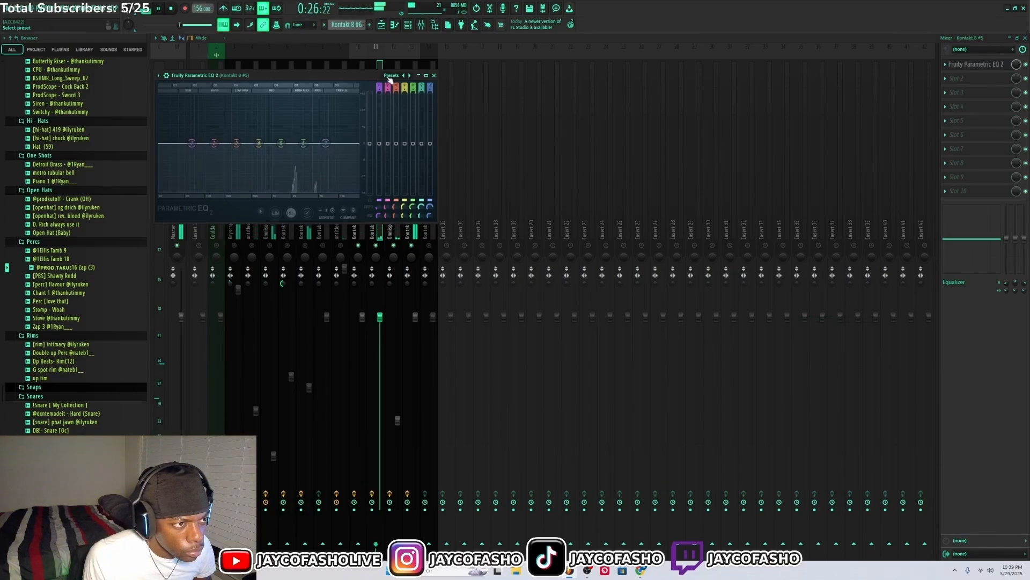
- Raise the low-cut band and lower the Band 7 low-pass cutoff so the Kontakt melody keeps only its mids
{"action": "left_click_drag", "start_coordinate": [327, 143], "coordinate": [355, 156]}
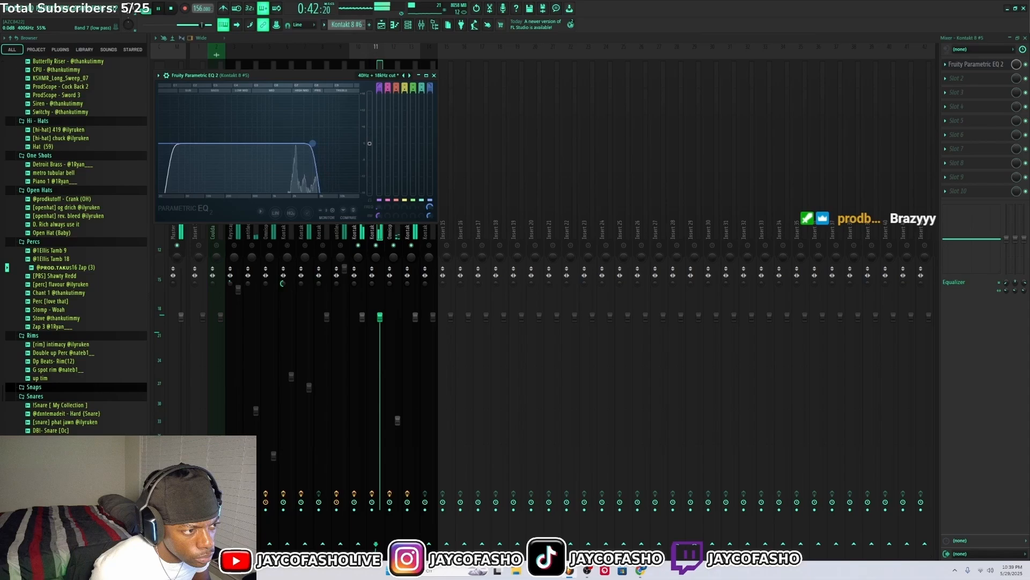
{"action": "left_click_drag", "start_coordinate": [313, 142], "coordinate": [312, 146]}
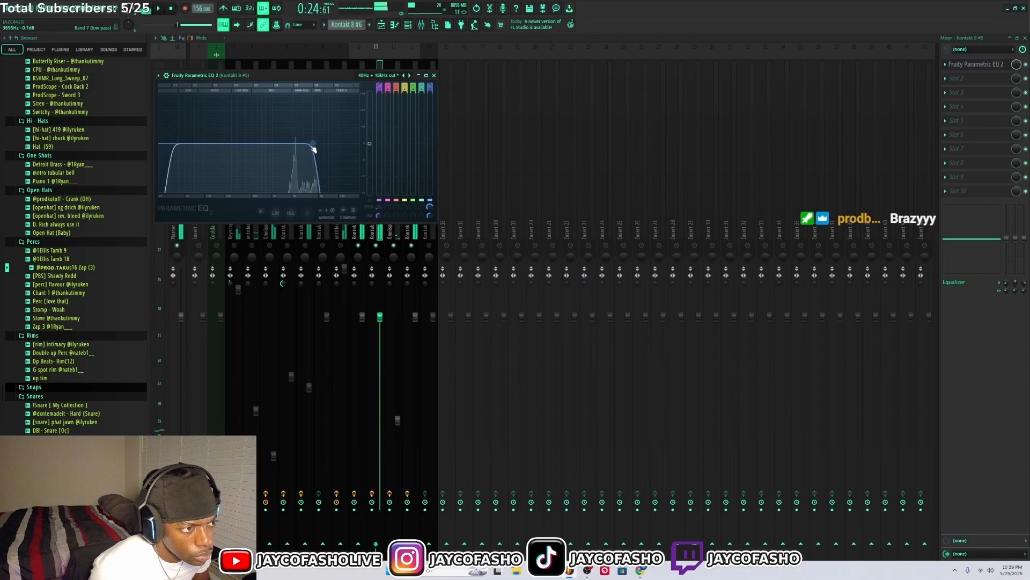
{"action": "left_click", "coordinate": [433, 75]}
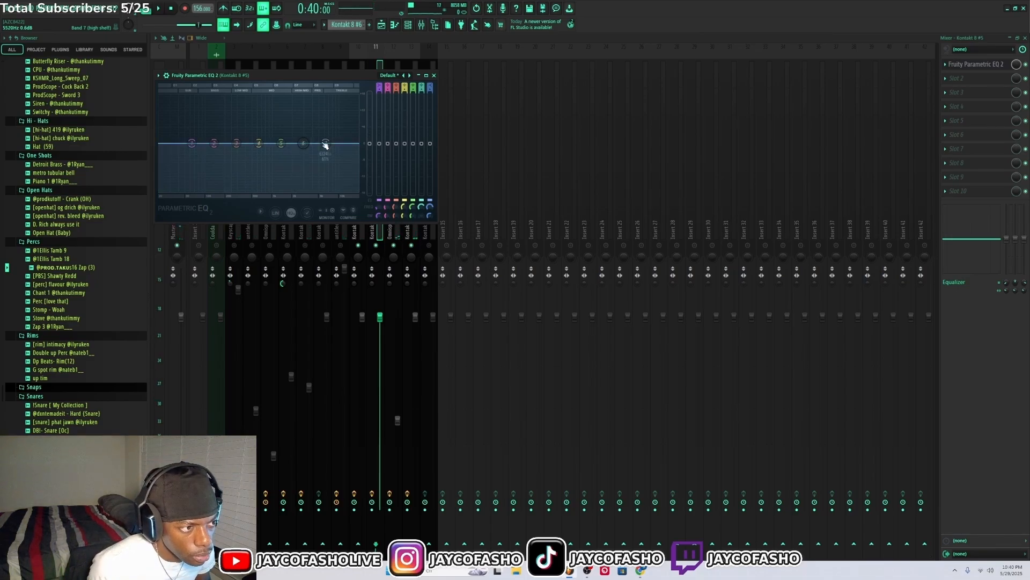
- Pull the Band 4 peaking node into a sharp narrow boost and sweep its frequency into place
{"action": "left_click_drag", "start_coordinate": [326, 143], "coordinate": [304, 146]}
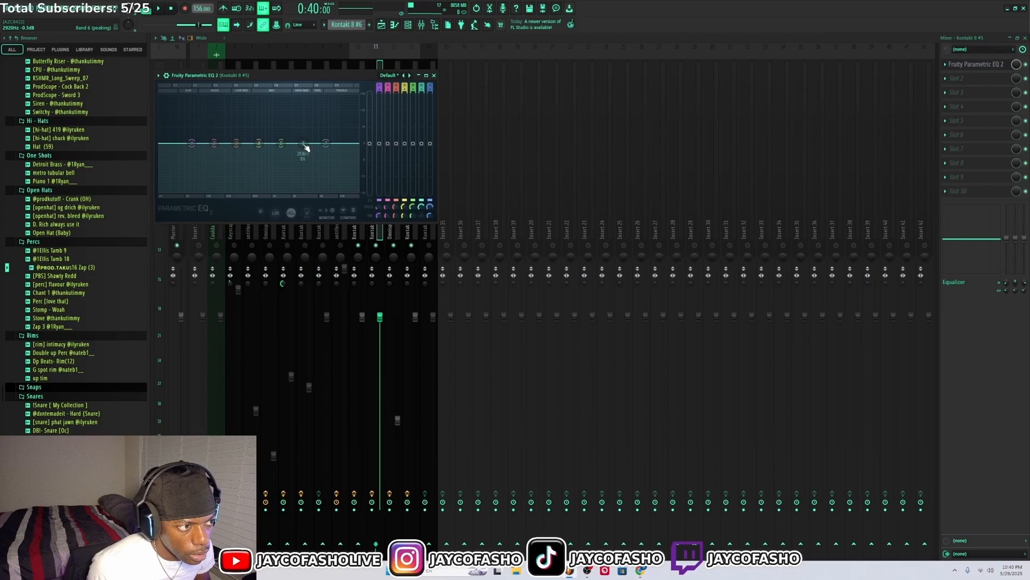
{"action": "left_click_drag", "start_coordinate": [304, 145], "coordinate": [303, 158]}
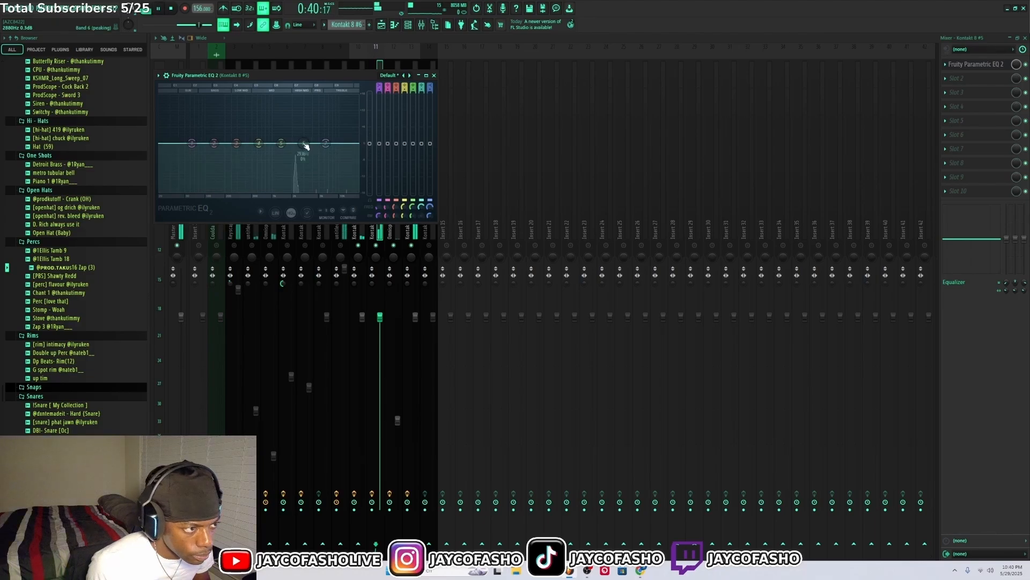
{"action": "left_click_drag", "start_coordinate": [303, 146], "coordinate": [302, 99]}
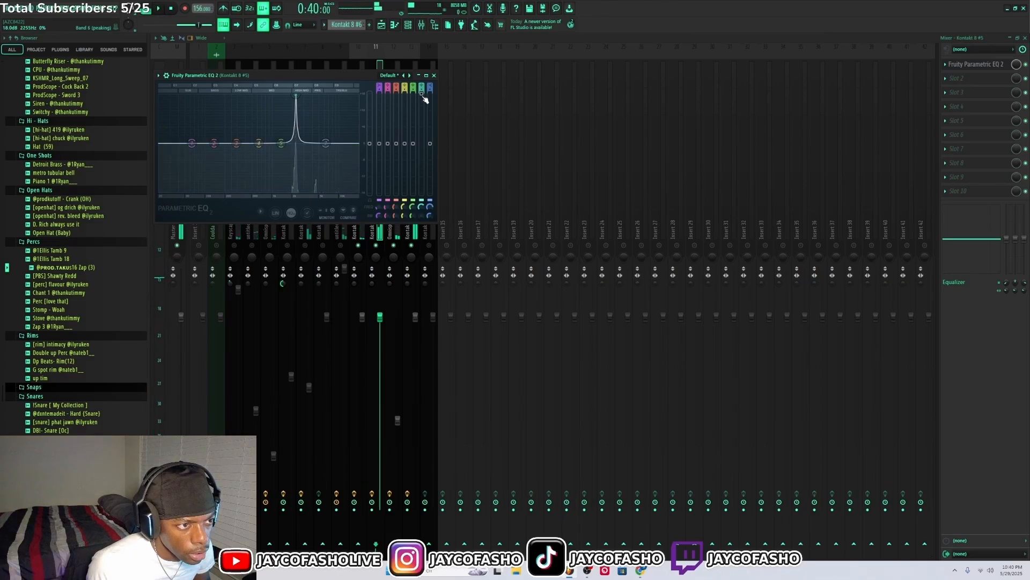
{"action": "left_click_drag", "start_coordinate": [296, 99], "coordinate": [296, 187]}
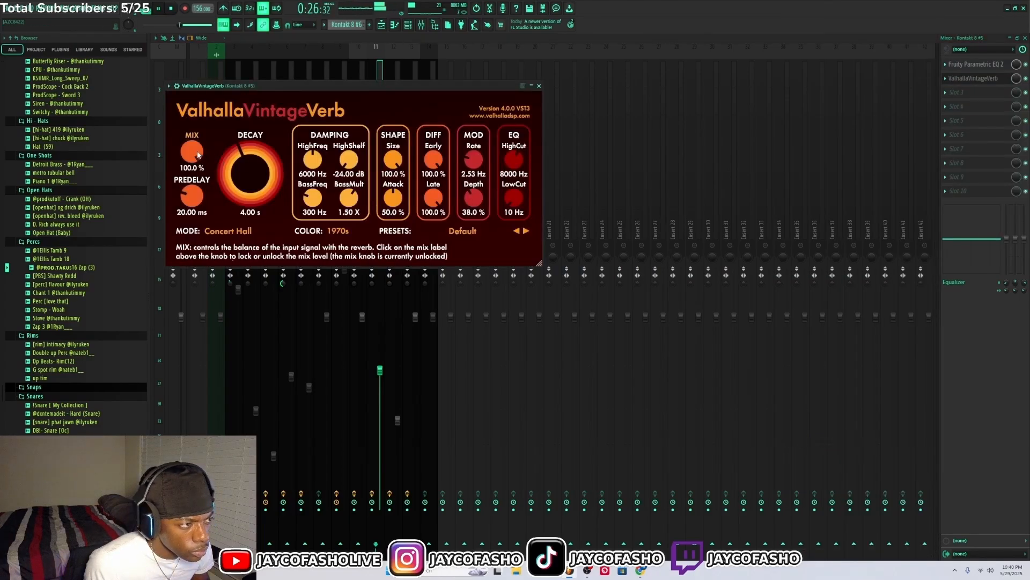
- Turn the ValhallaVintageVerb MIX knob down from 100% to 68% on Kontakt 8 #5
{"action": "left_click_drag", "start_coordinate": [192, 155], "coordinate": [192, 167]}
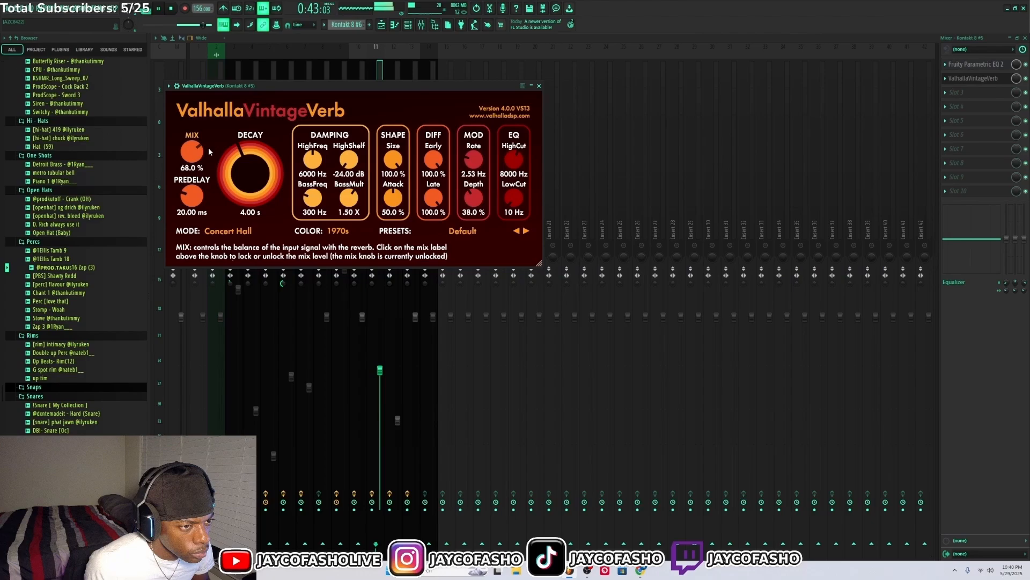
{"action": "left_click", "coordinate": [538, 86]}
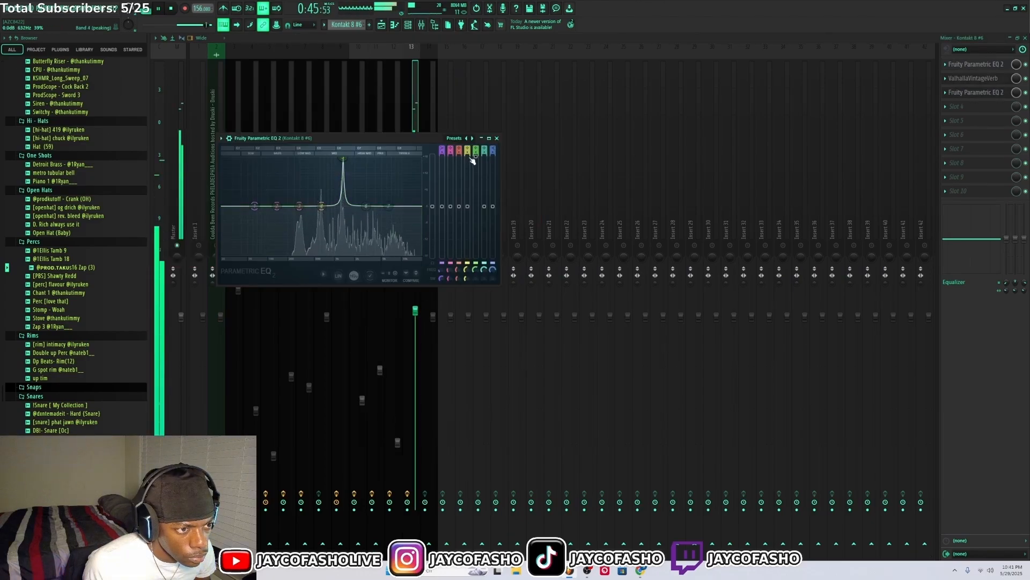
- Drag the peaking band node on Kontakt 8 #6's Parametric EQ 2 into a narrow boost
{"action": "left_click_drag", "start_coordinate": [342, 157], "coordinate": [341, 251]}
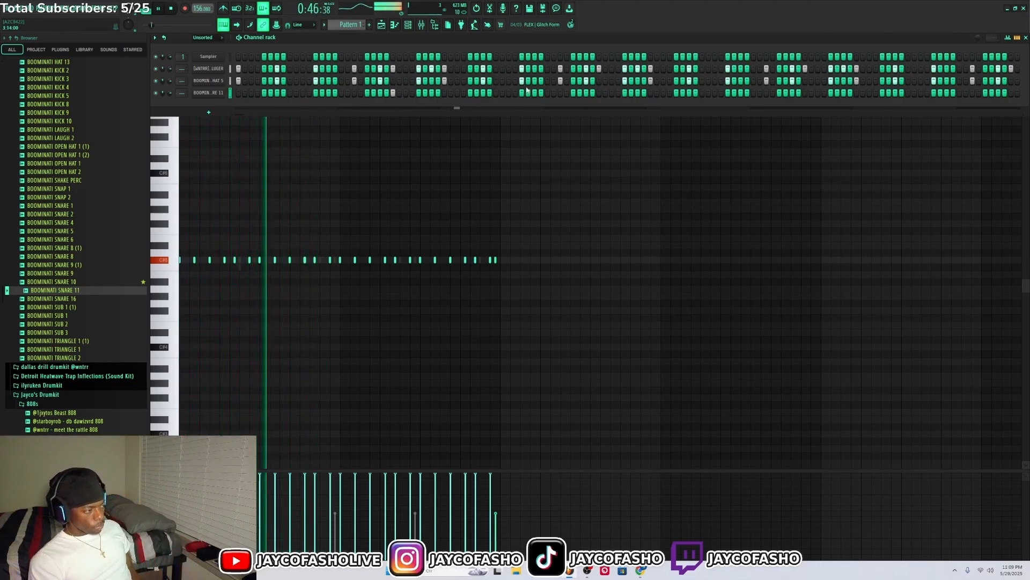
{"action": "scroll", "scroll_direction": "down", "scroll_amount": 3}
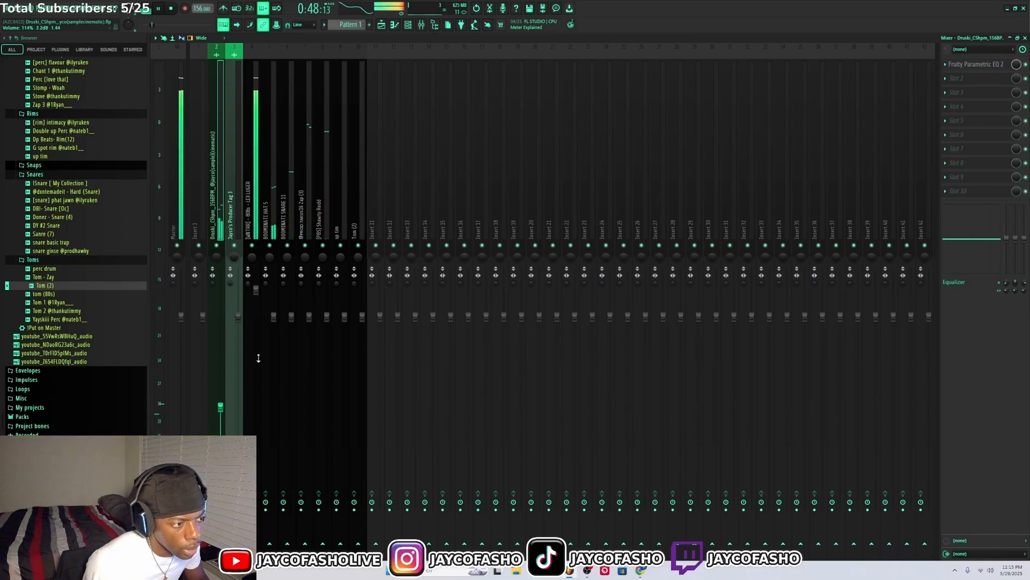
{"action": "scroll", "scroll_direction": "down", "scroll_amount": 3}
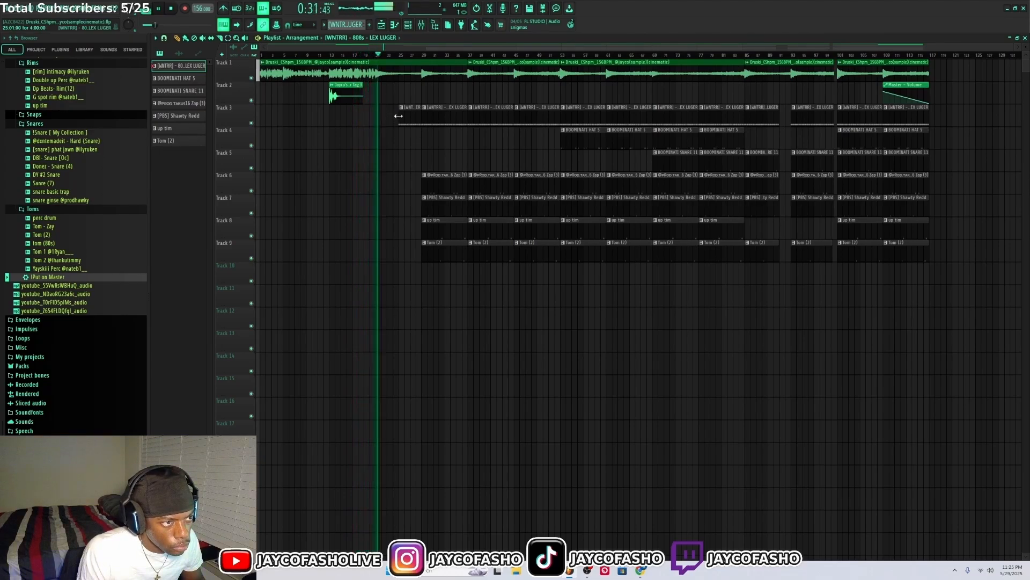
- Paint another 808 clip on Track 3 just before the first one so the 808s enter earlier
{"action": "left_click", "coordinate": [384, 55]}
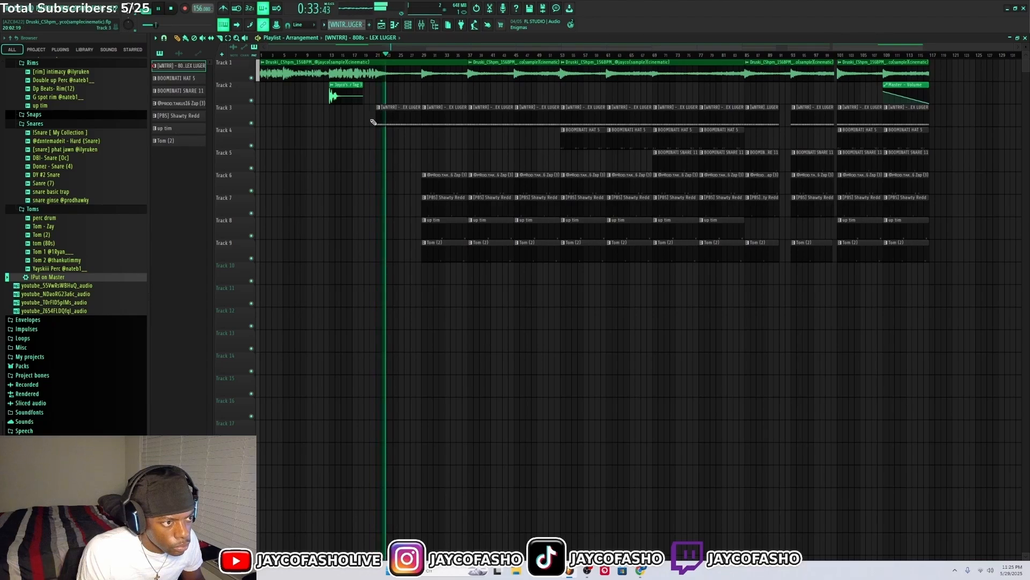